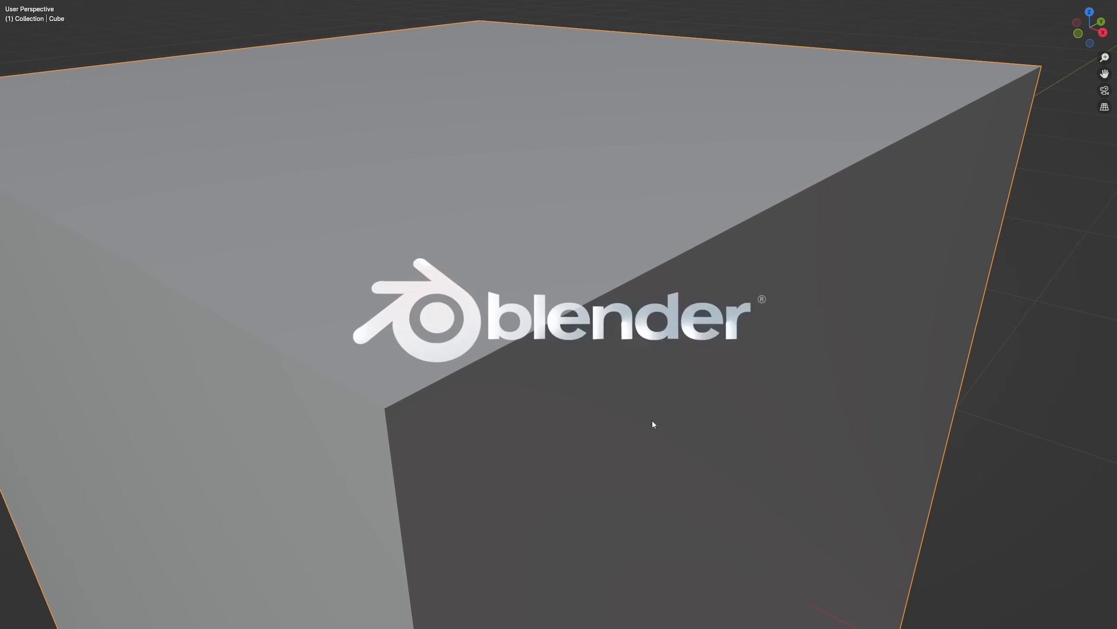
Select the plain faceted Icosphere, which has no modifiers yet, in place of the controller.
scroll(down, 3)
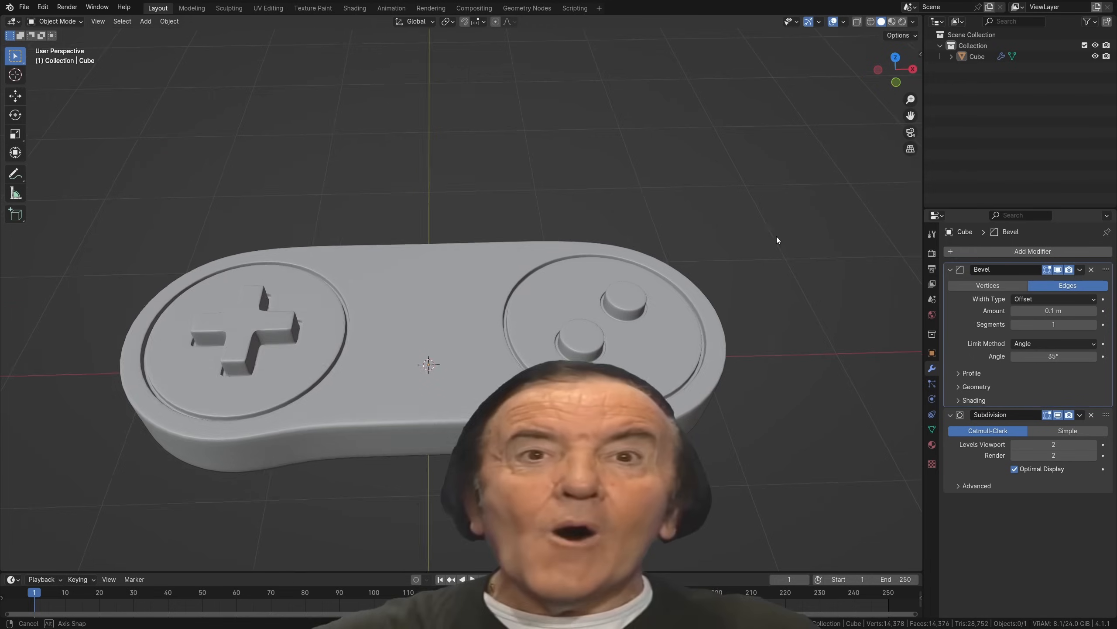
click(1033, 251)
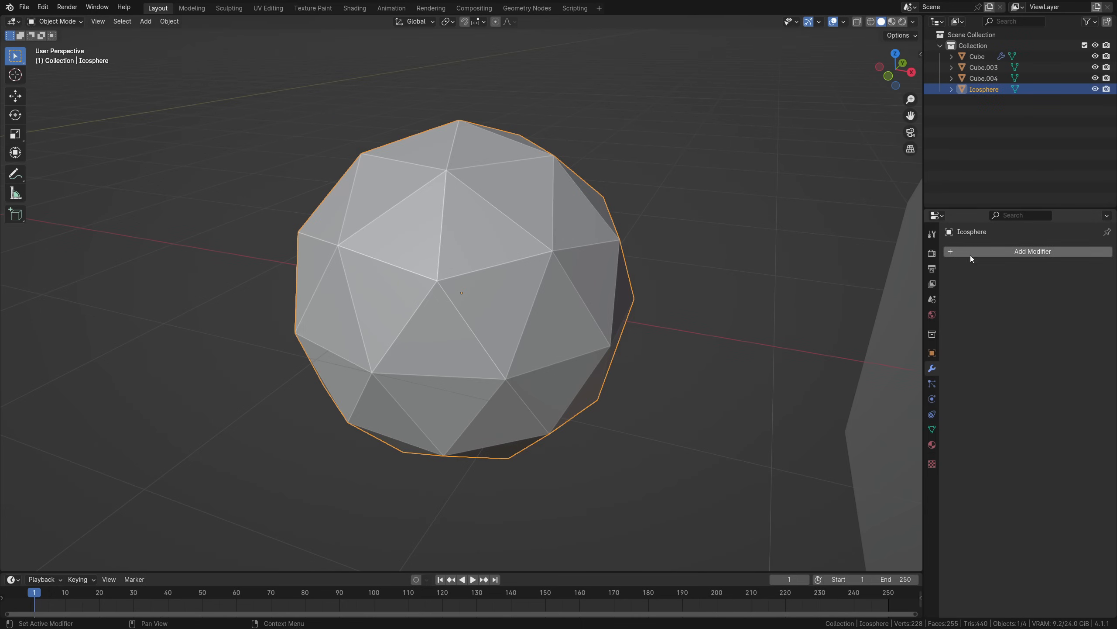
Search 'bevel' and add a Bevel modifier: 0.1 m, one segment, limited by angle.
text(bevel)
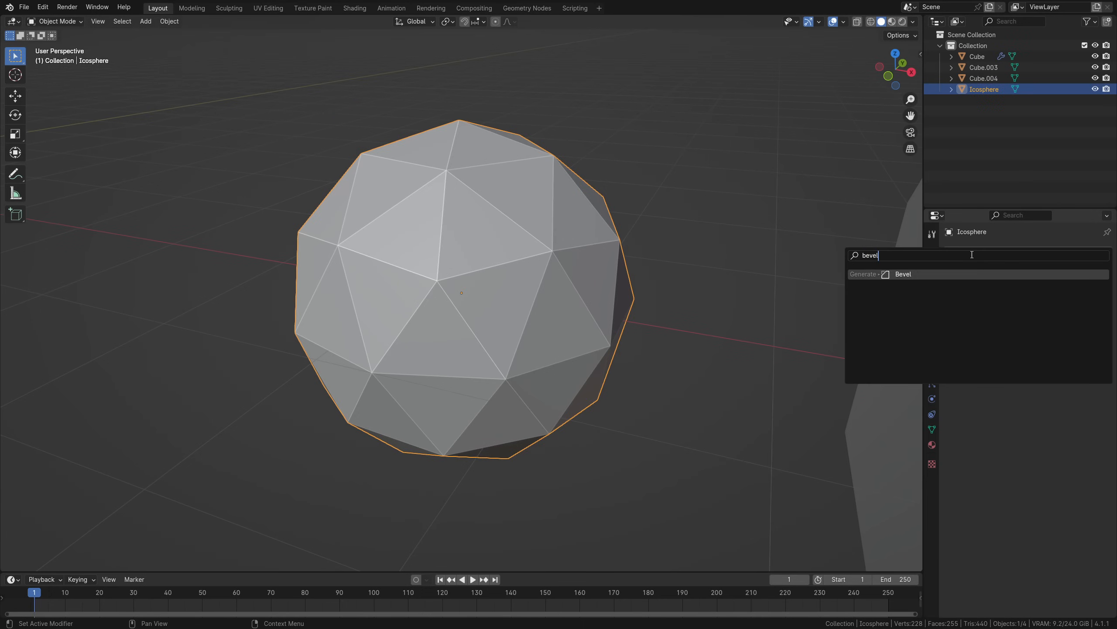
click(903, 274)
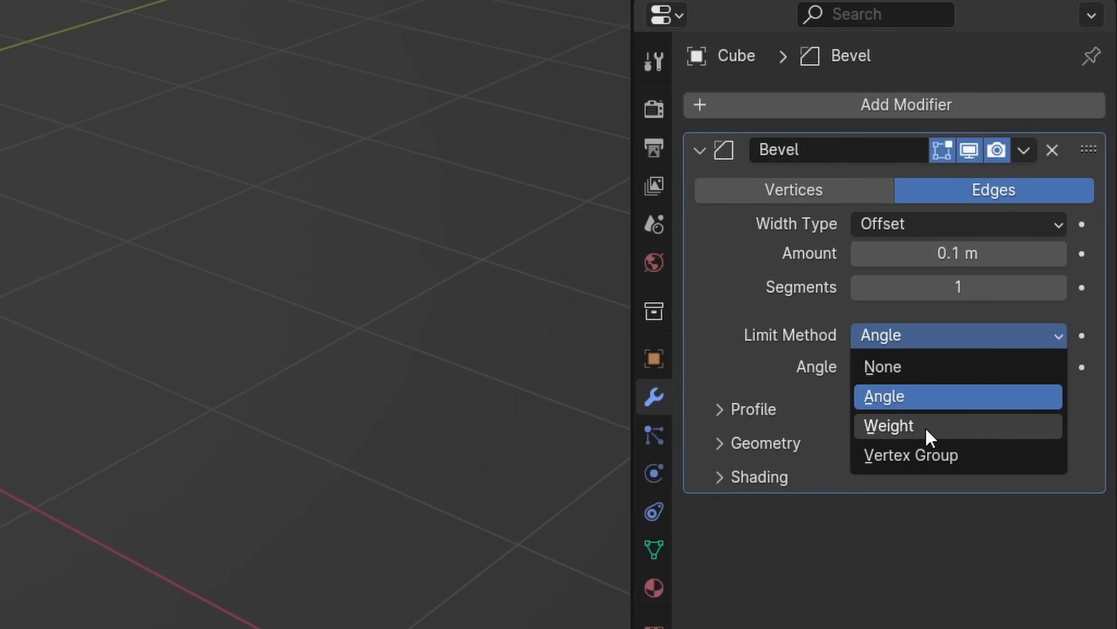
Switch the bevel limit method to Weight and mark one cube edge for bevelling in Edit Mode.
click(888, 425)
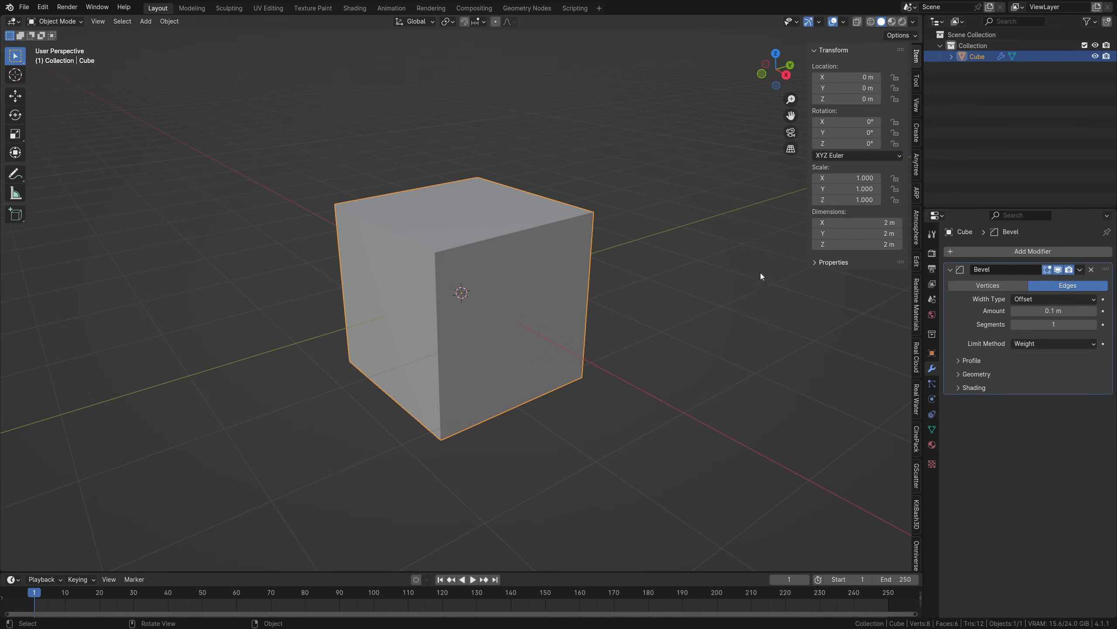
mouse_move(670, 241)
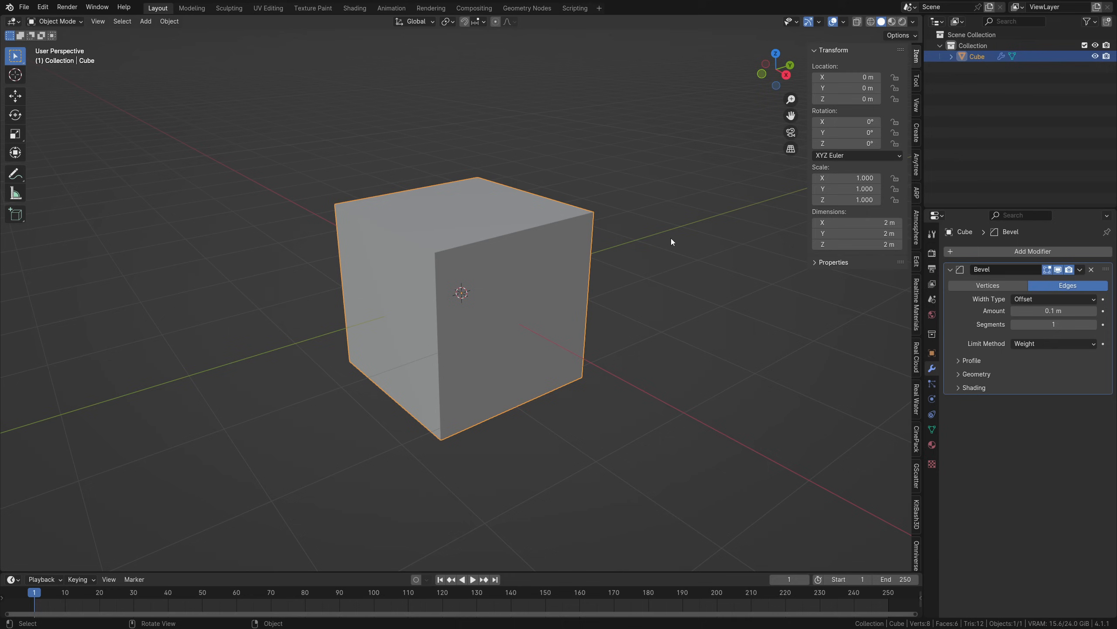
key(Tab)
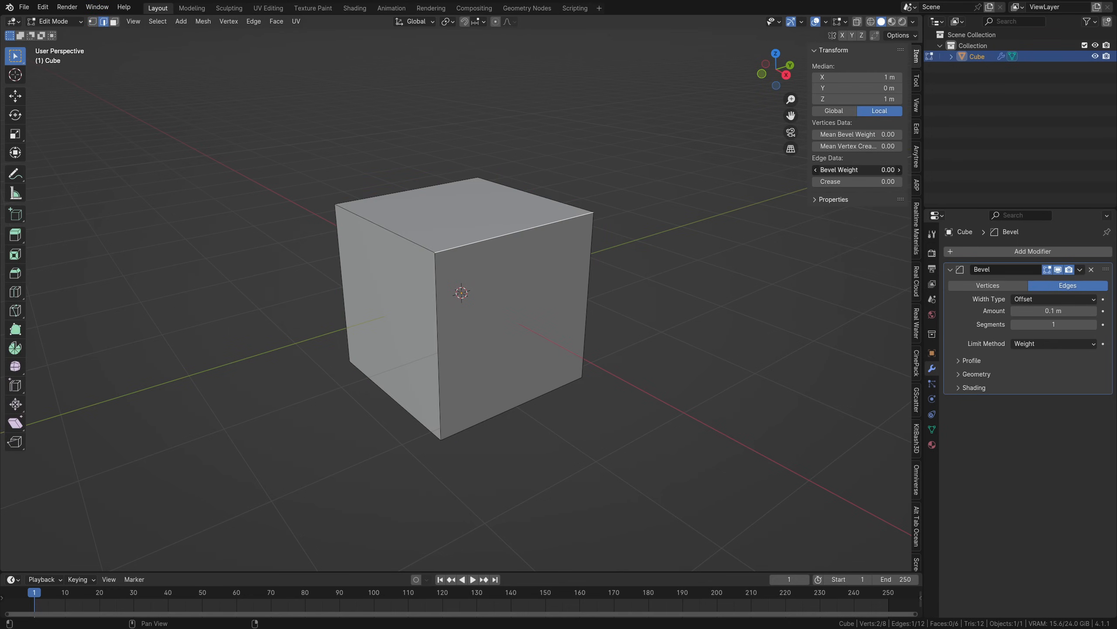
click(855, 170)
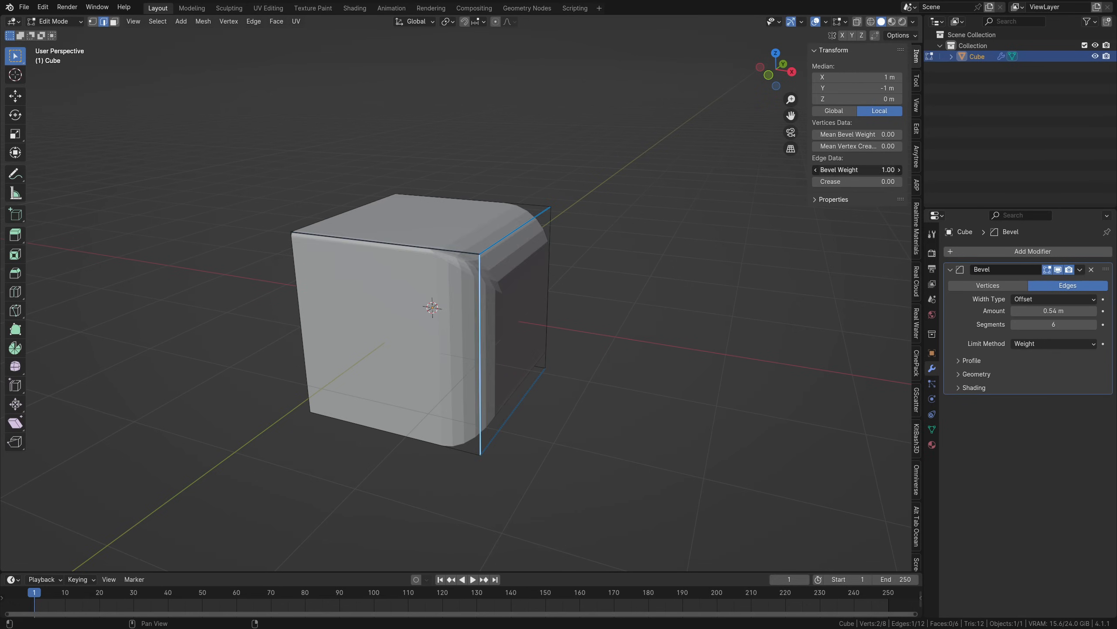
key(Tab)
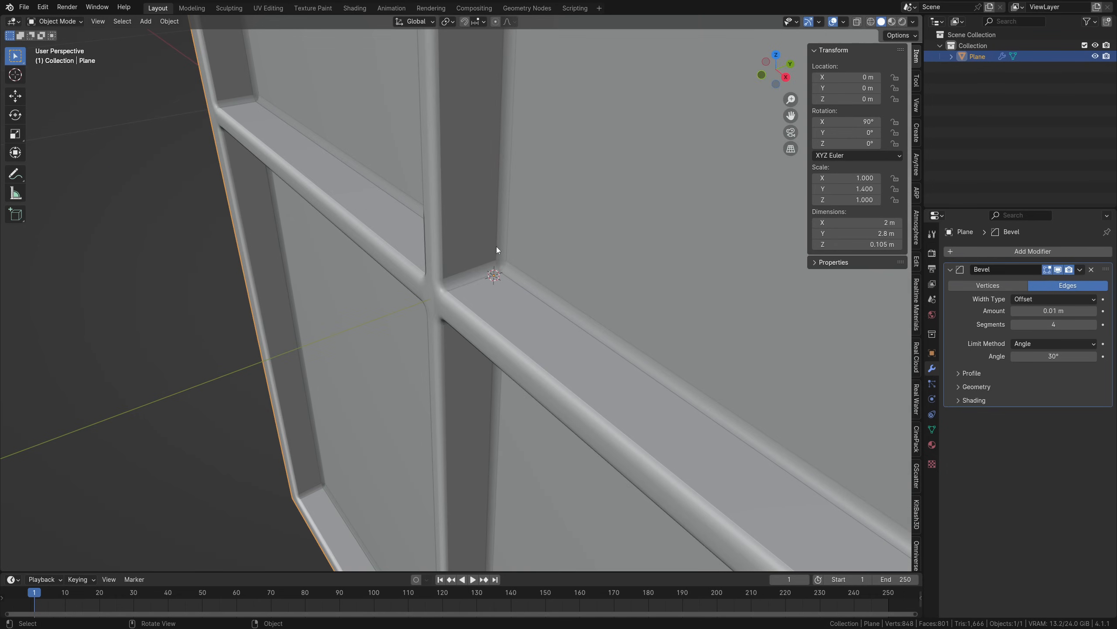
Compare the Angle limit option, then inspect Outer Shell Top's Weight bevel (0.0005 m, 3 segments).
click(1053, 342)
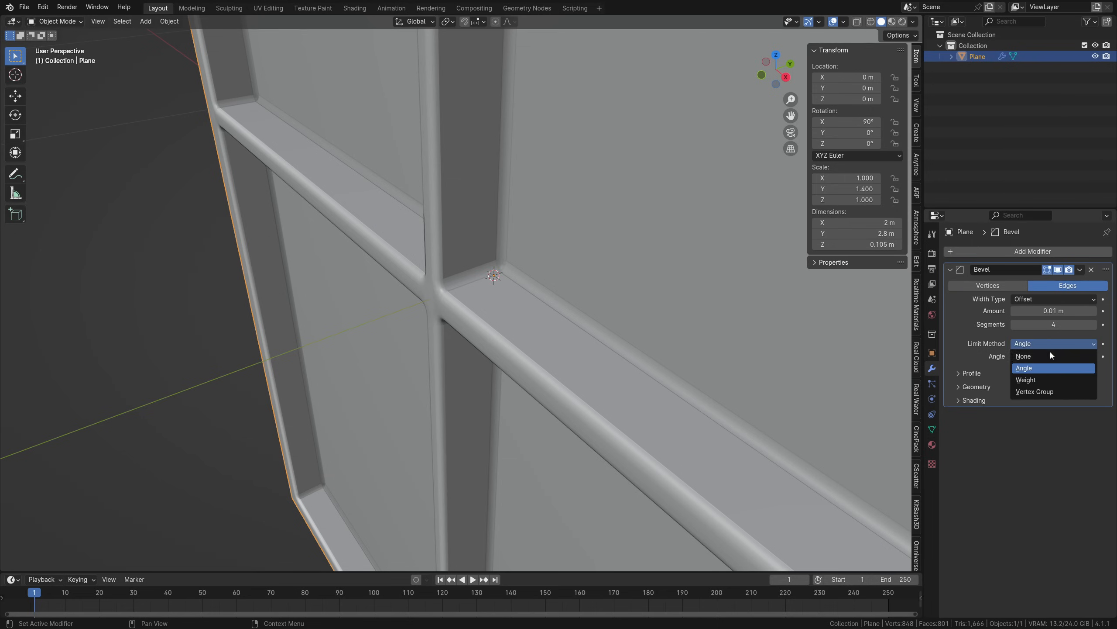
click(1025, 379)
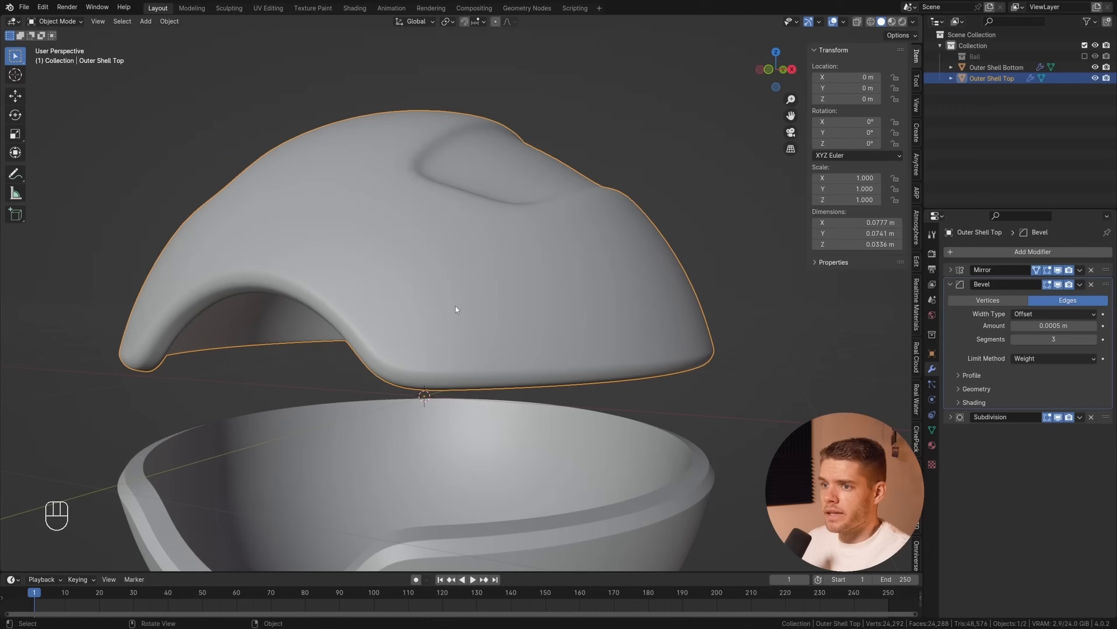
double_click(1054, 326)
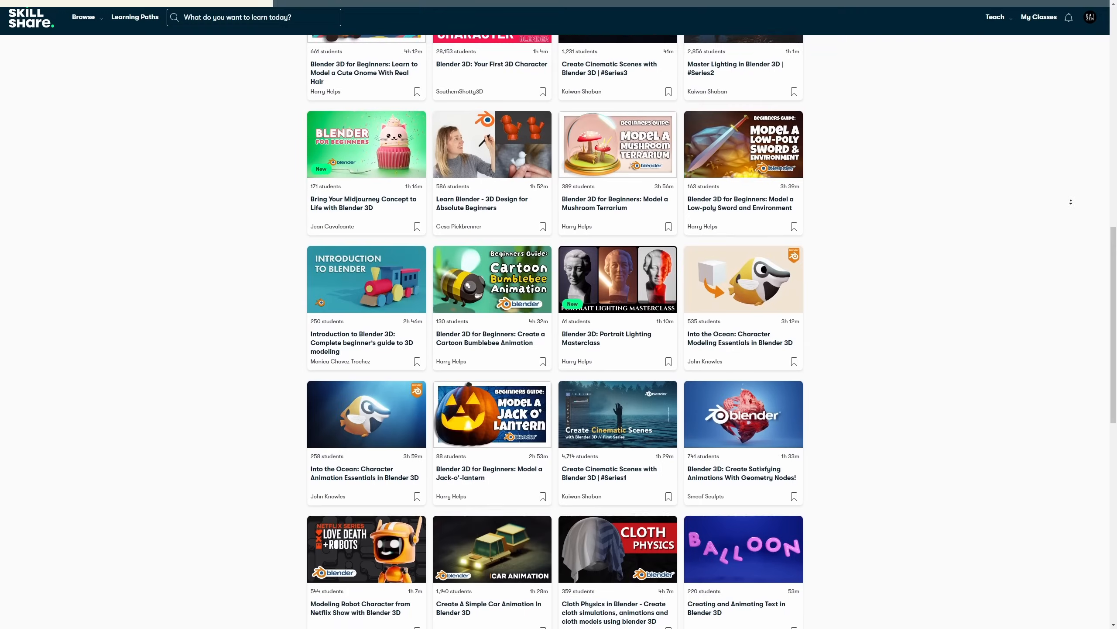
Scroll through Skillshare's Blender classes and the Blender for Filmmakers learning path.
scroll(down, 3)
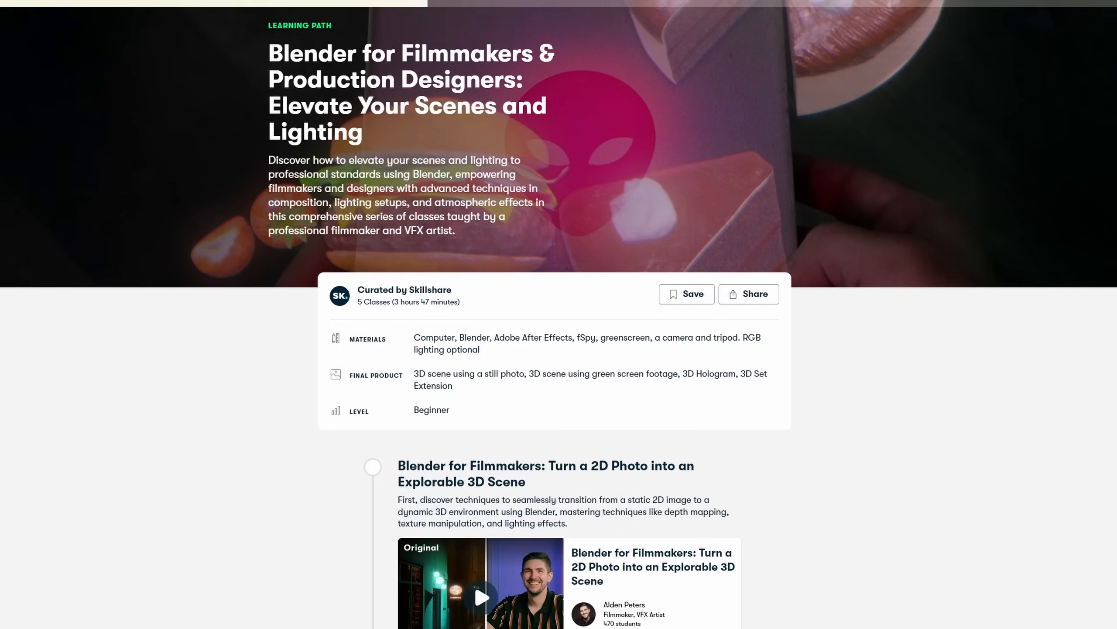
scroll(down, 3)
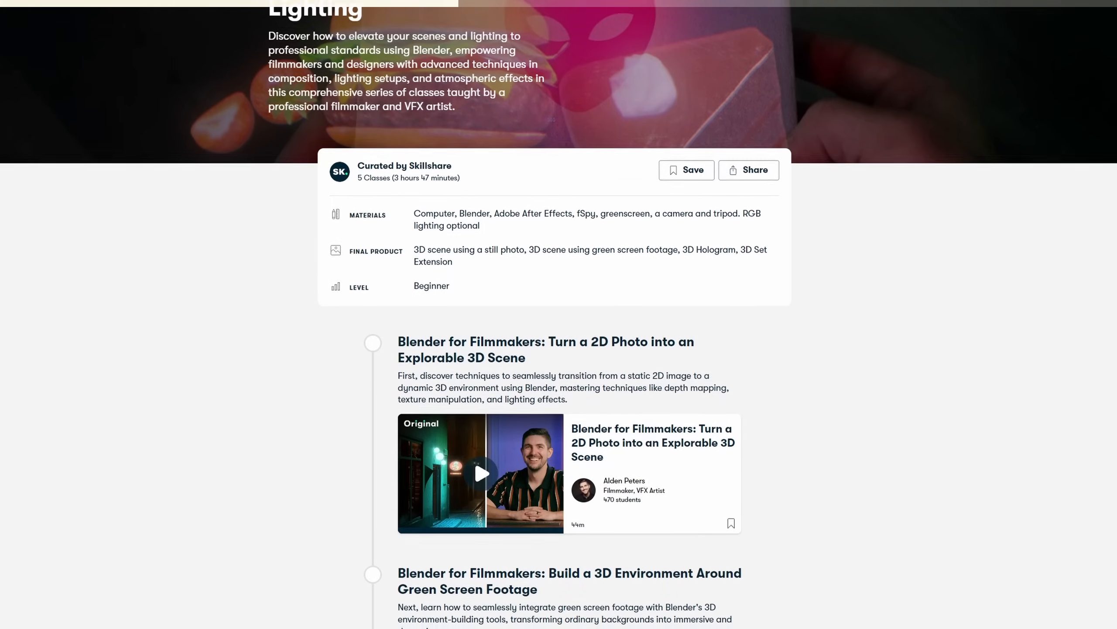
click(481, 474)
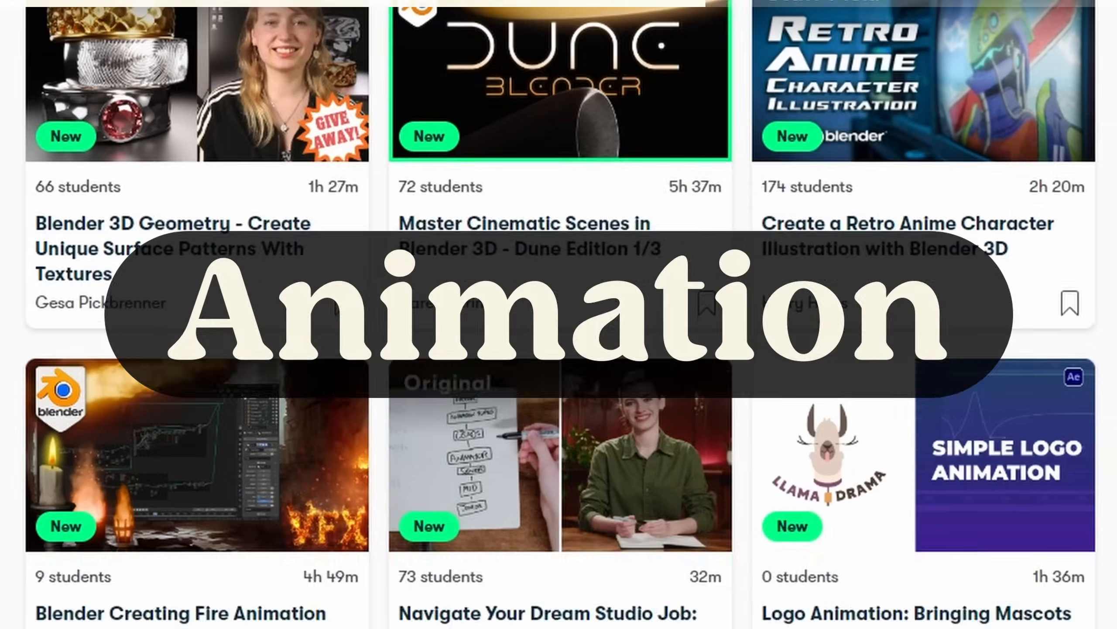
scroll(down, 3)
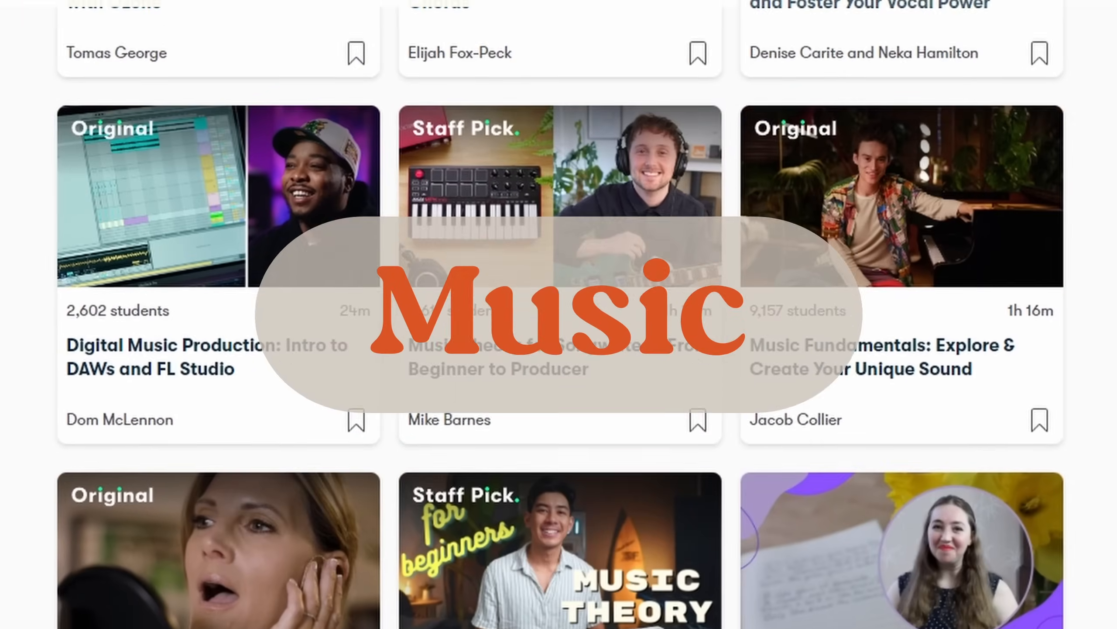